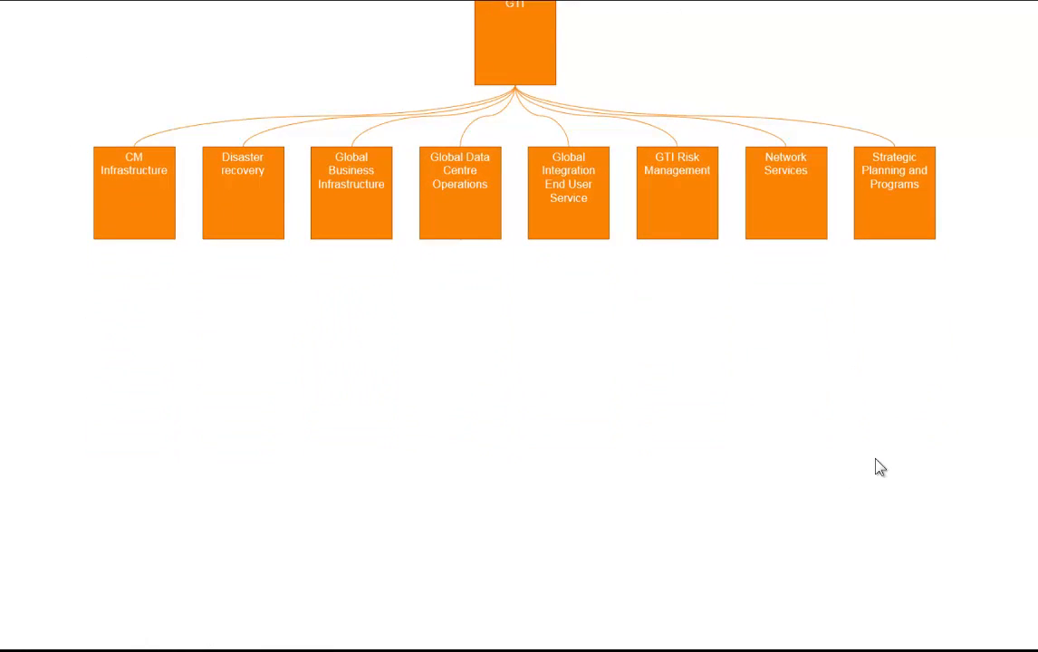
mouse_move(508, 156)
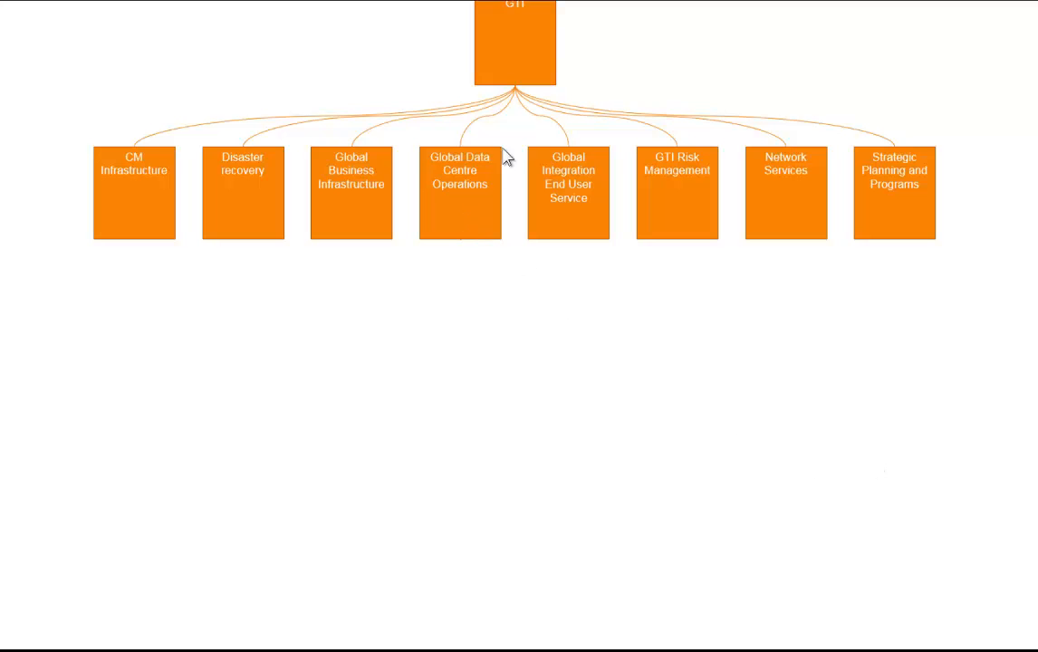
mouse_move(469, 212)
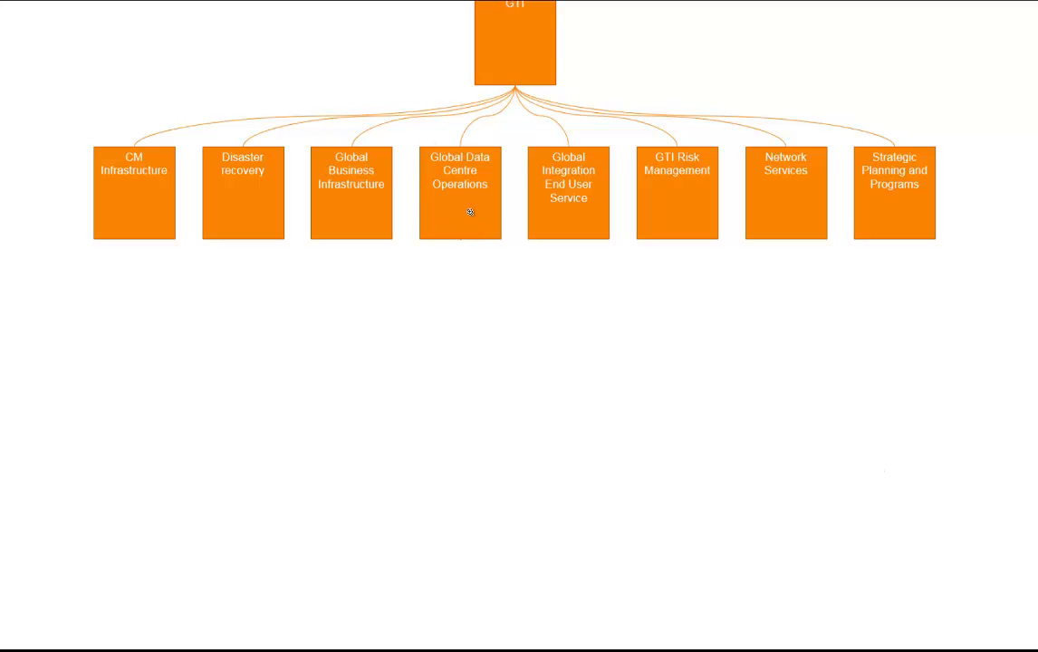
- Zoom into Global Data Centre Operations to reveal its eight sub-units
left_click(460, 192)
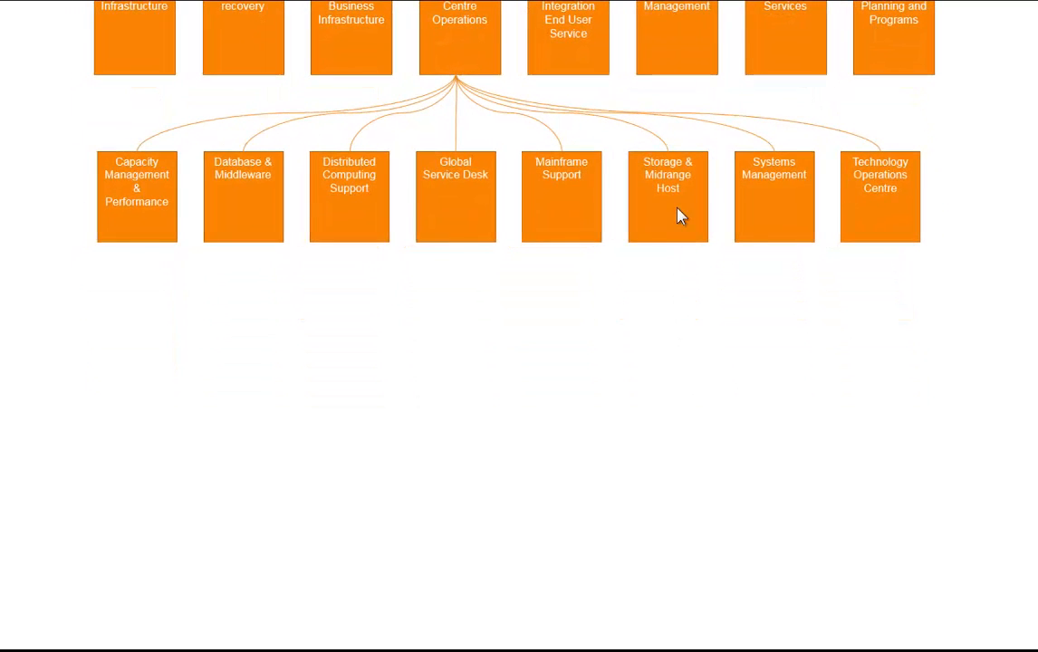
- Expand Storage & Midrange Host to show its ten activities, Architecture Roadmap to Train Personnel
left_click(667, 196)
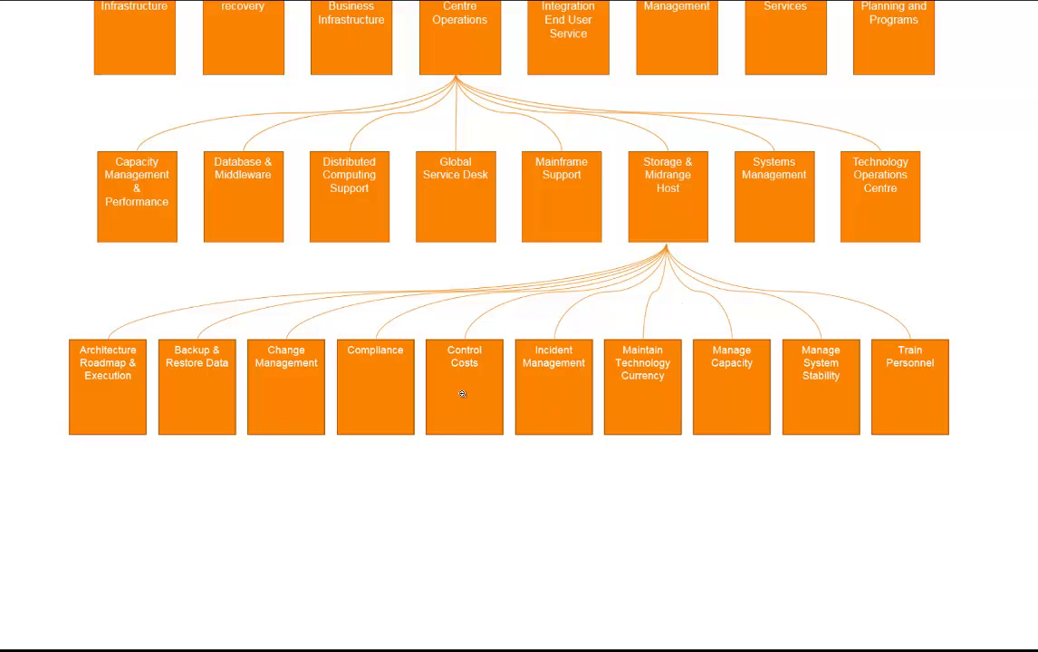
mouse_move(368, 384)
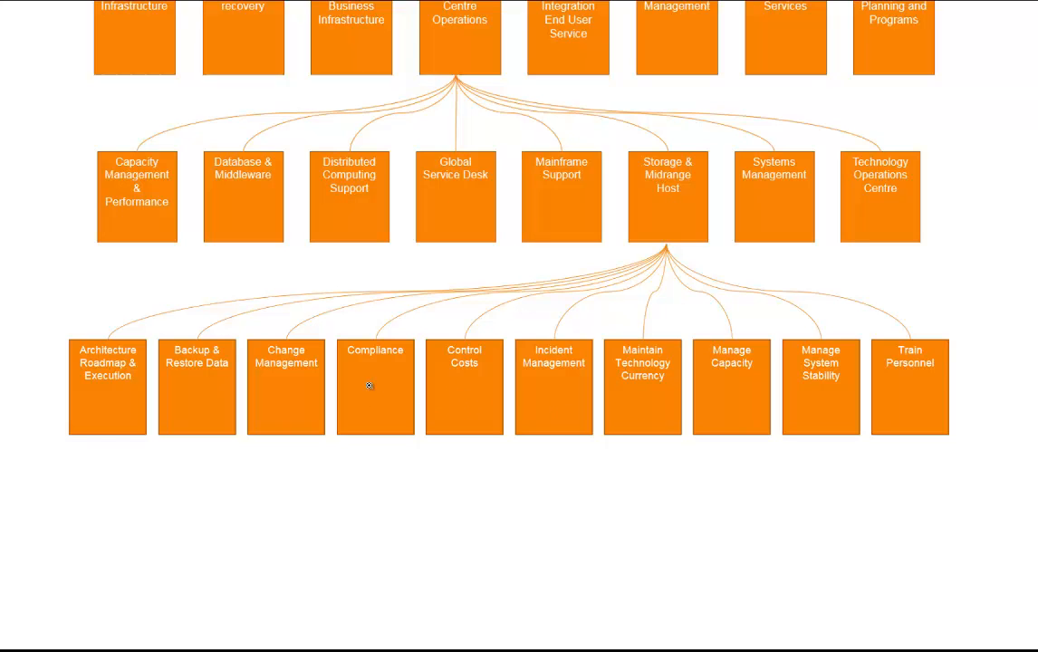
mouse_move(442, 482)
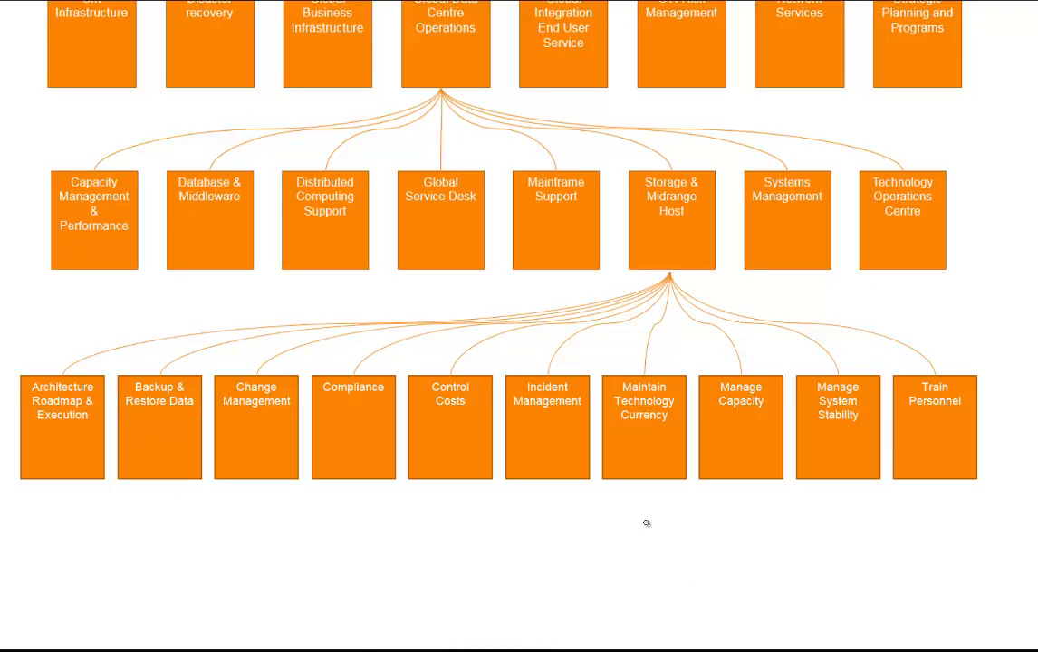
mouse_move(652, 532)
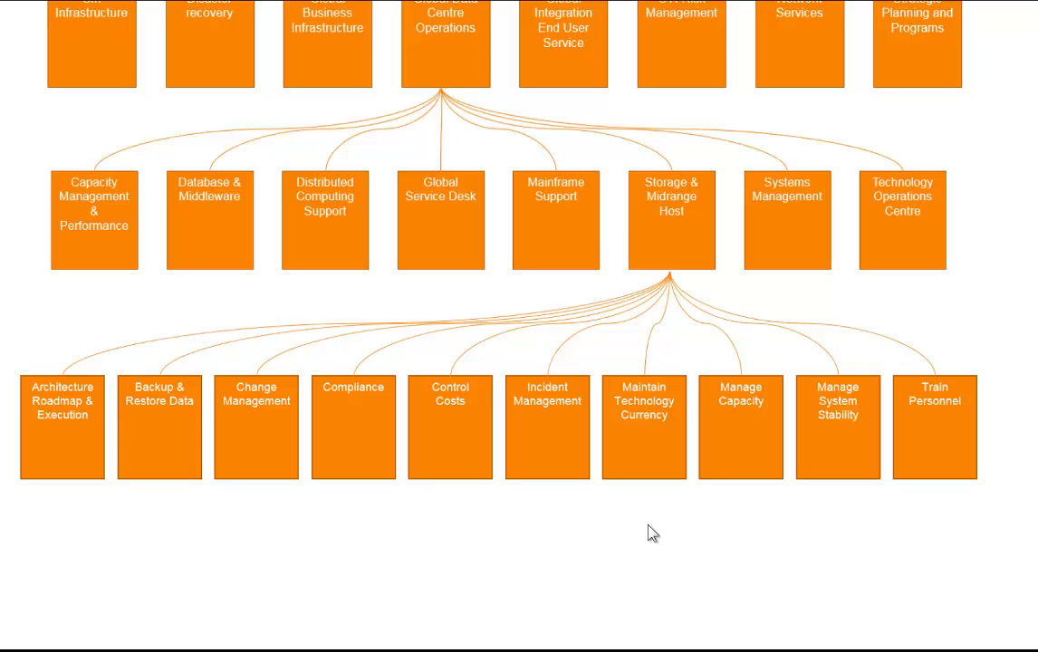
mouse_move(692, 275)
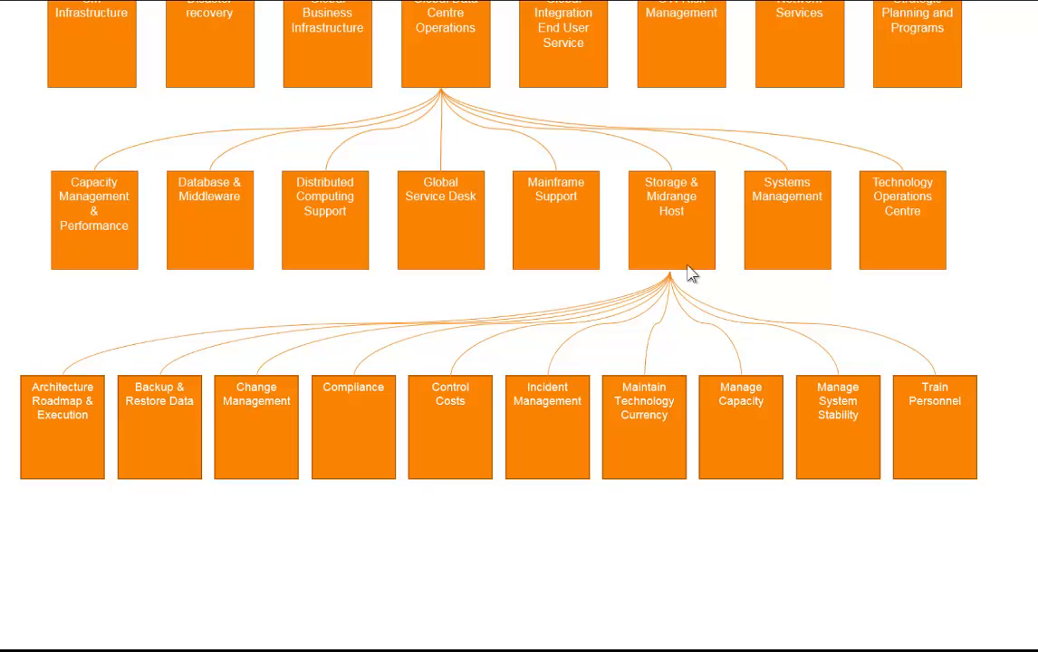
- Zoom into the Storage & Midrange Host impact matrix scoring its ten functions
left_click(670, 219)
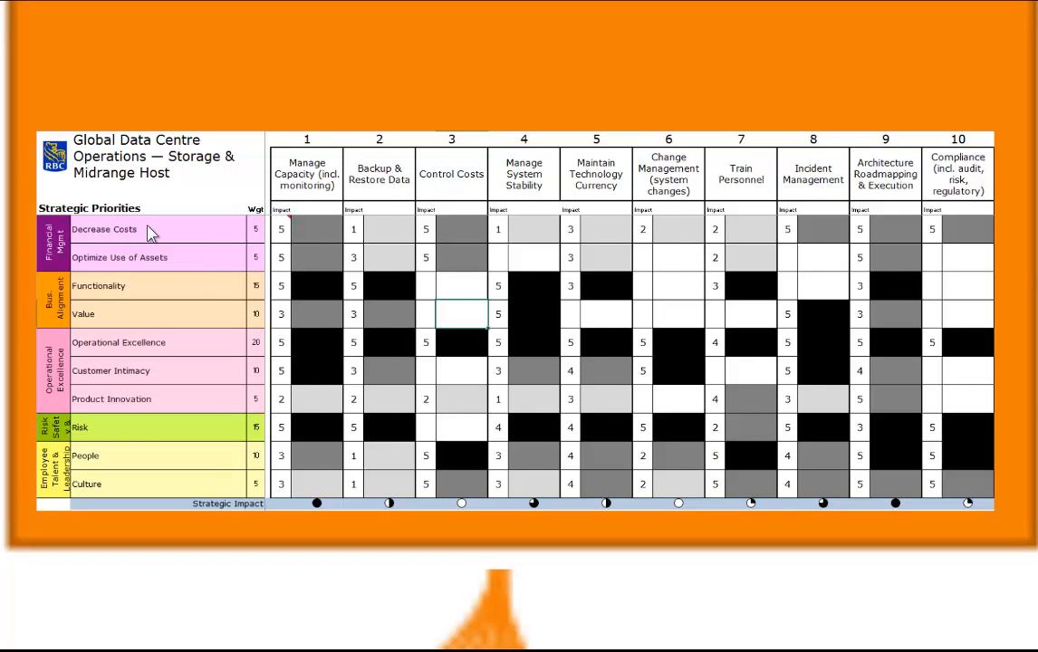
mouse_move(185, 515)
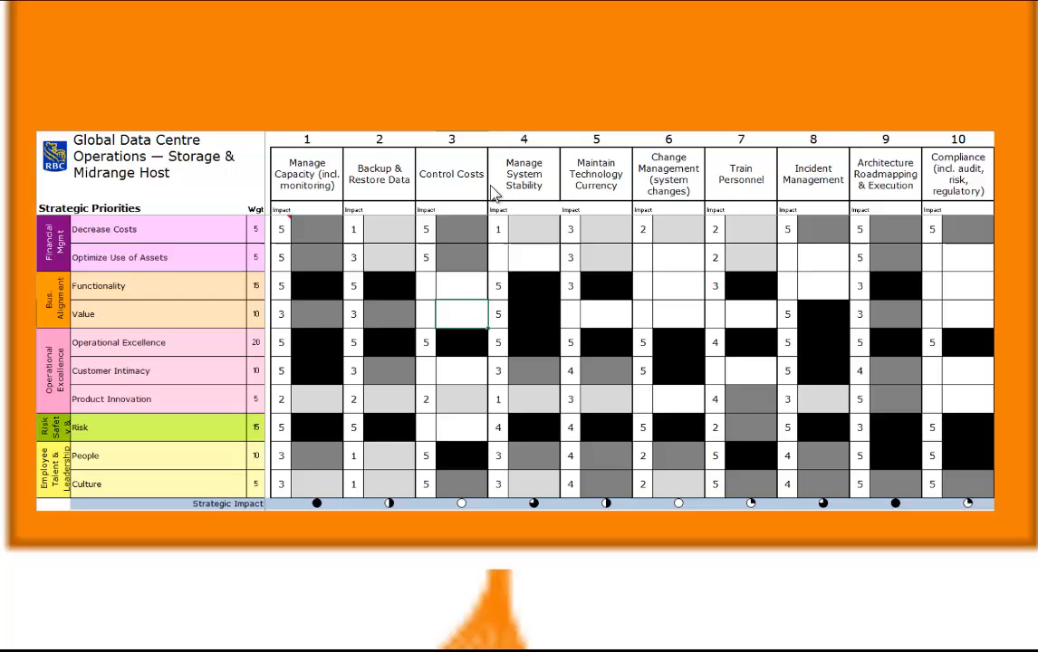
mouse_move(494, 192)
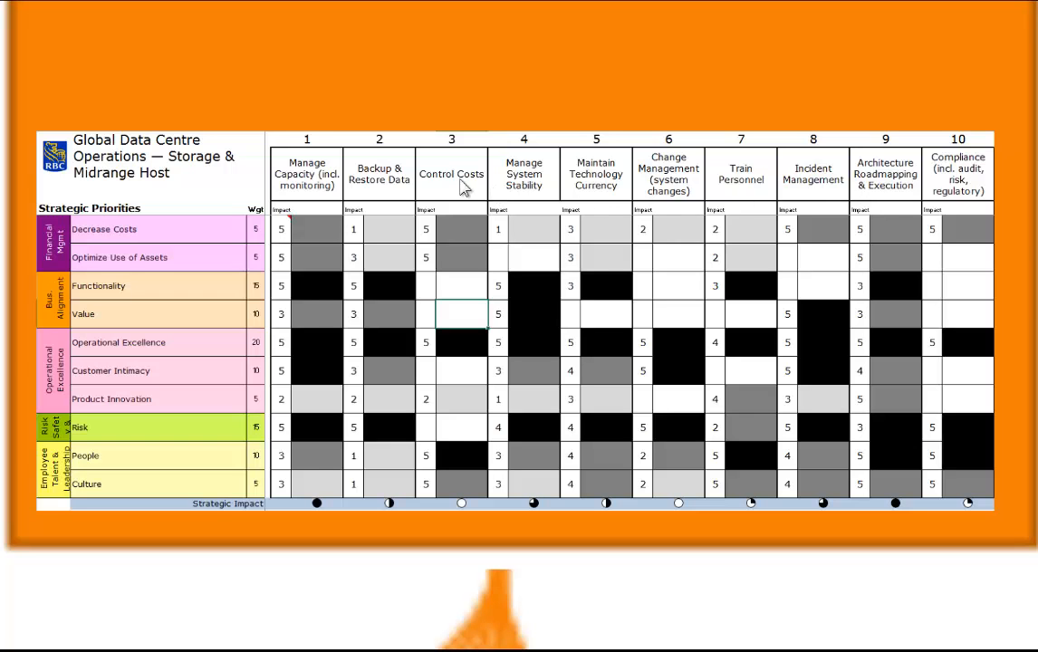
mouse_move(275, 178)
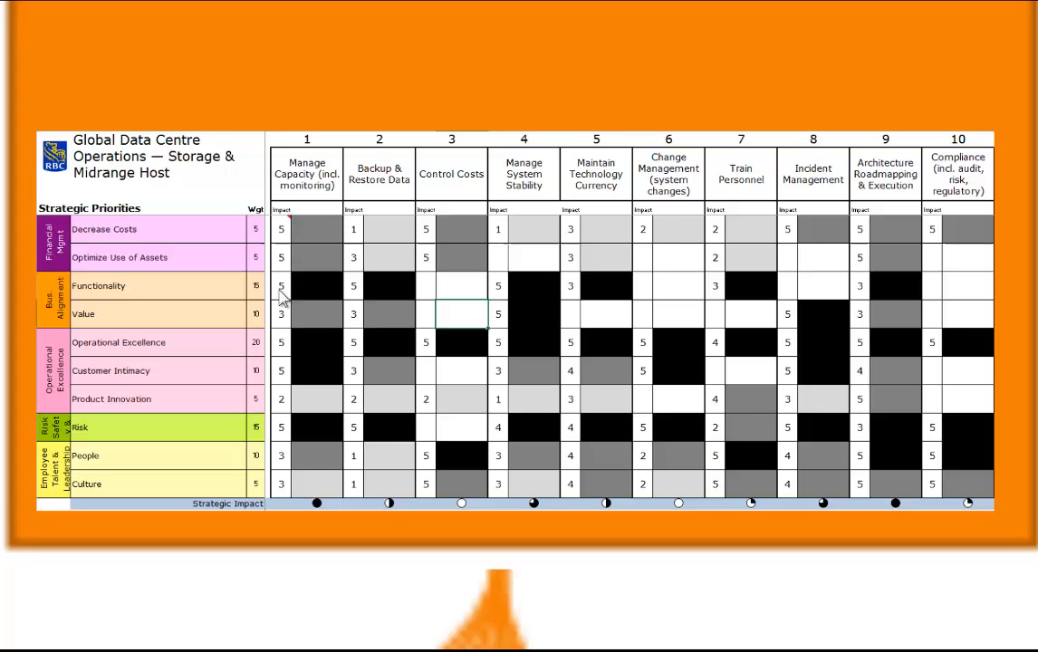
mouse_move(254, 299)
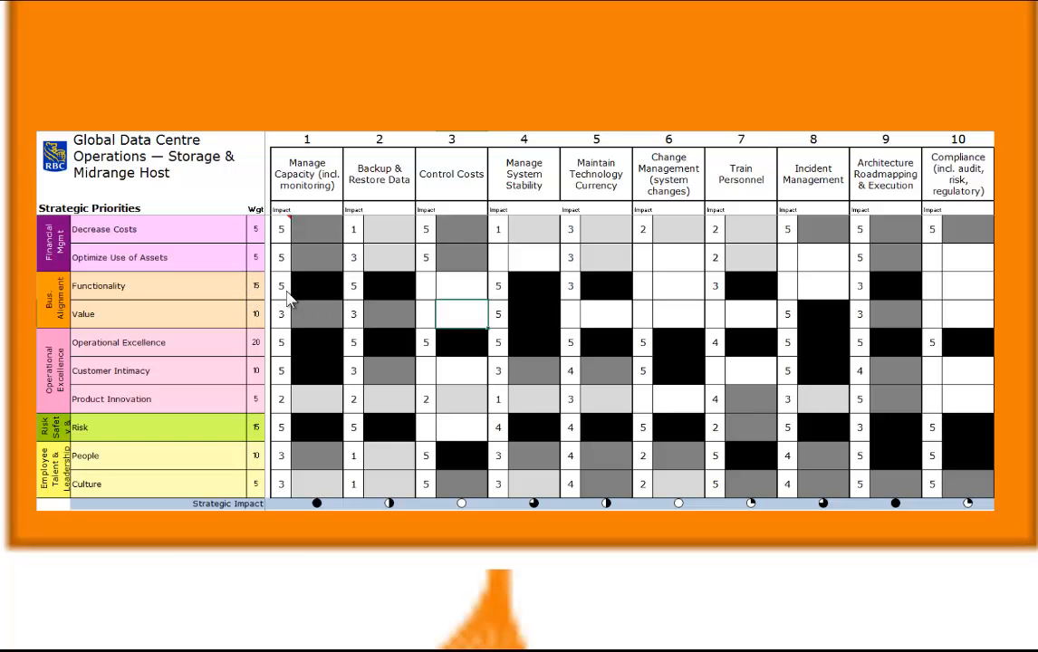
mouse_move(311, 297)
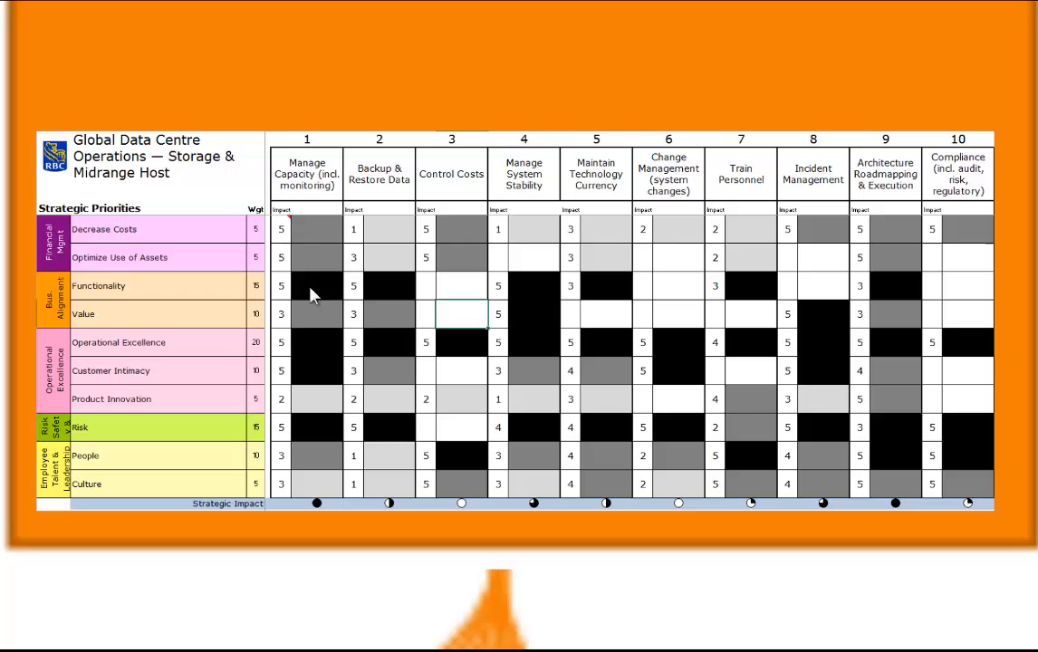
mouse_move(462, 352)
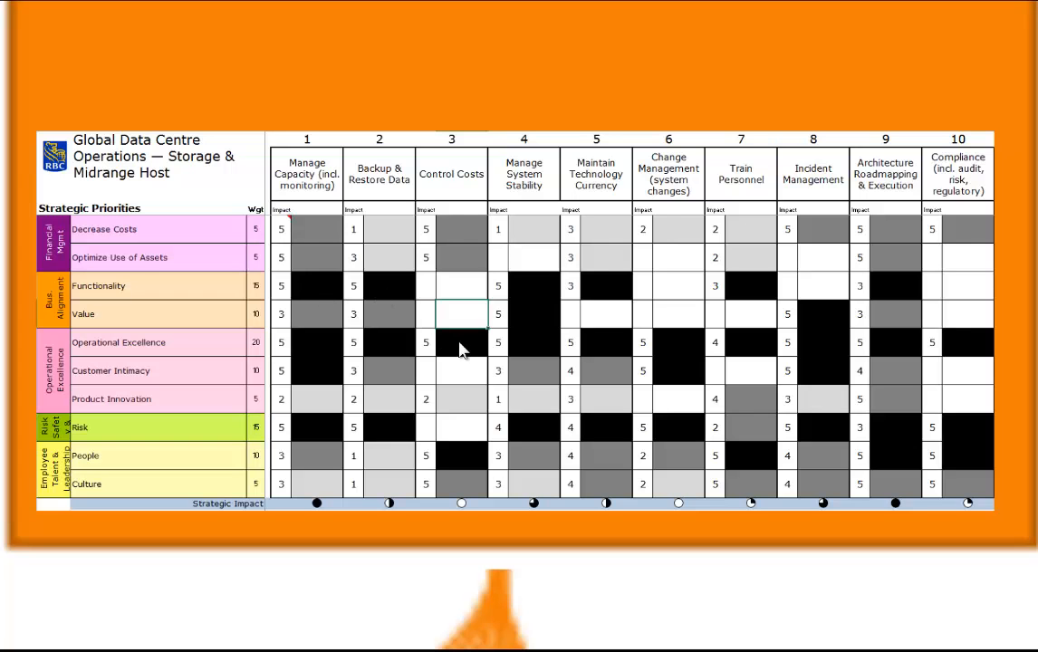
mouse_move(618, 348)
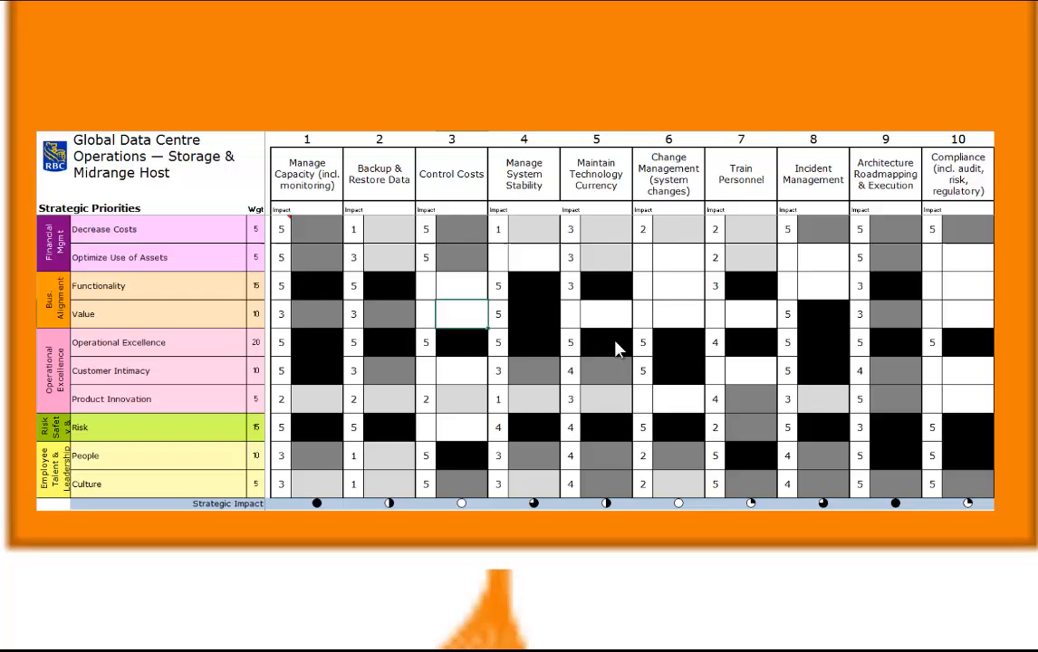
mouse_move(543, 330)
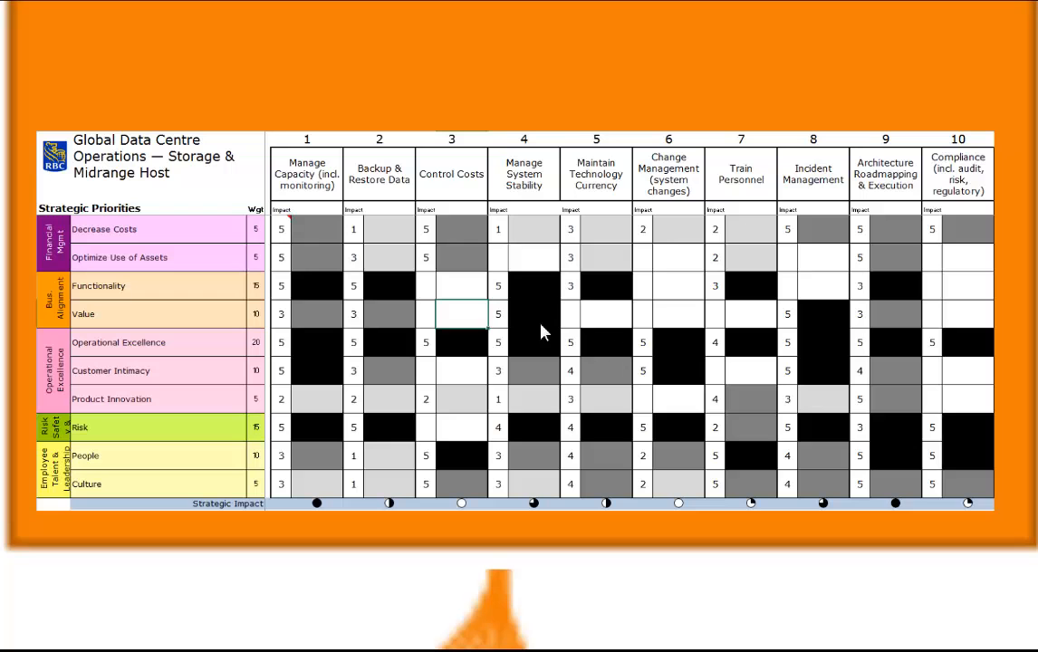
mouse_move(327, 317)
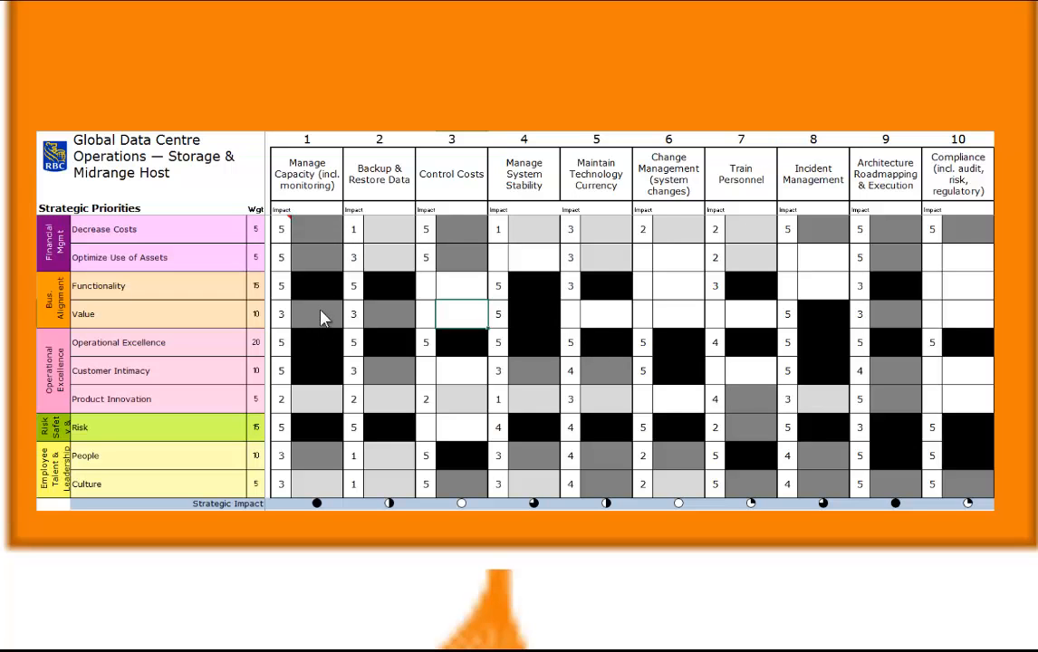
mouse_move(321, 395)
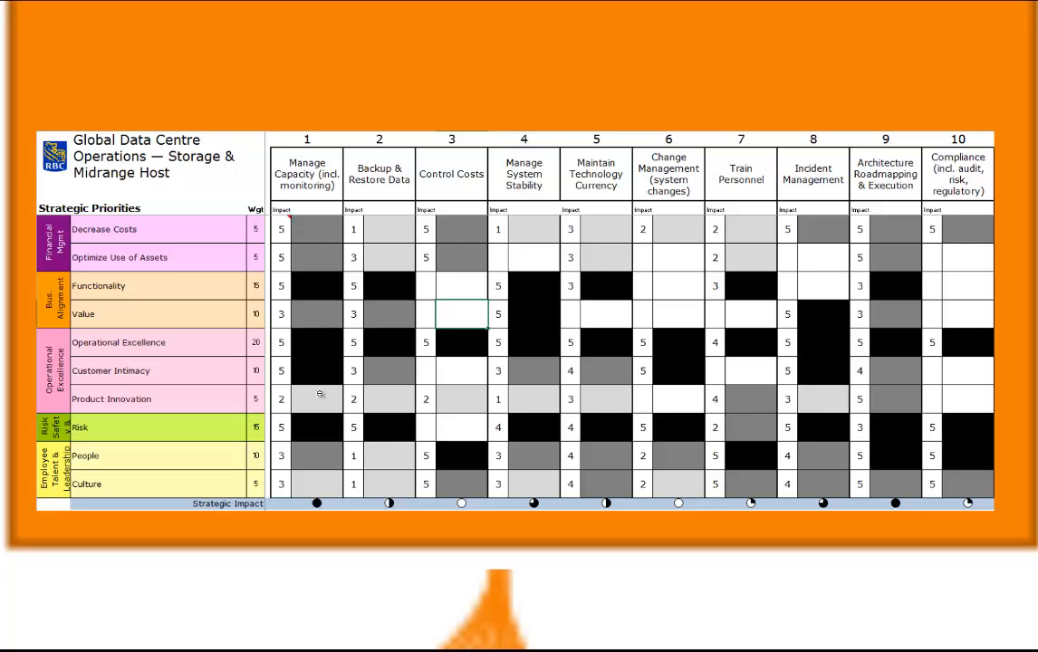
mouse_move(319, 272)
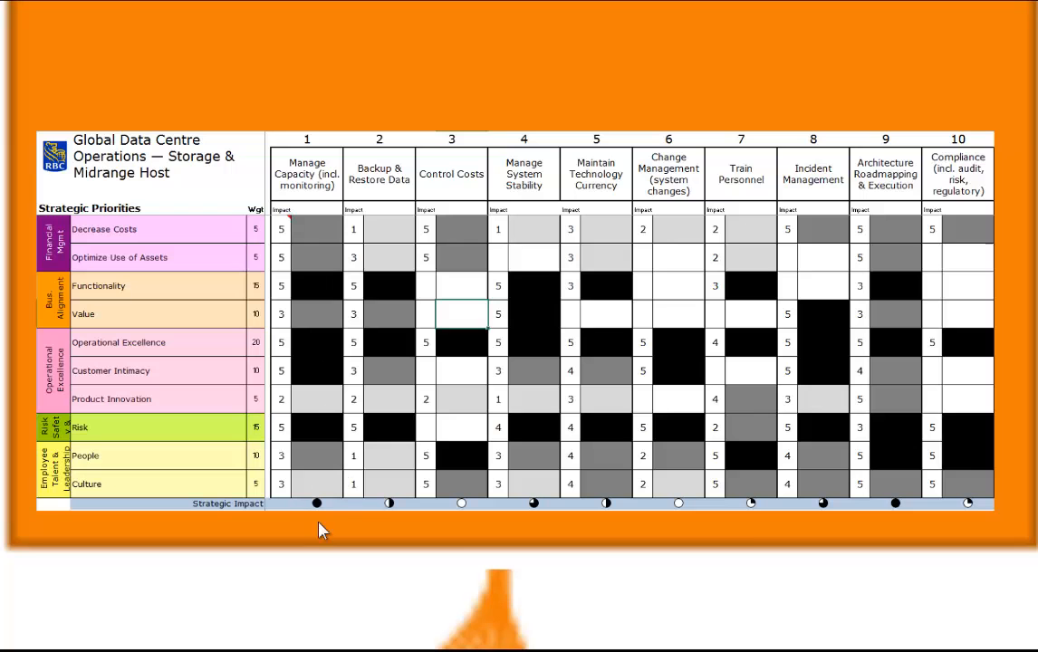
mouse_move(916, 515)
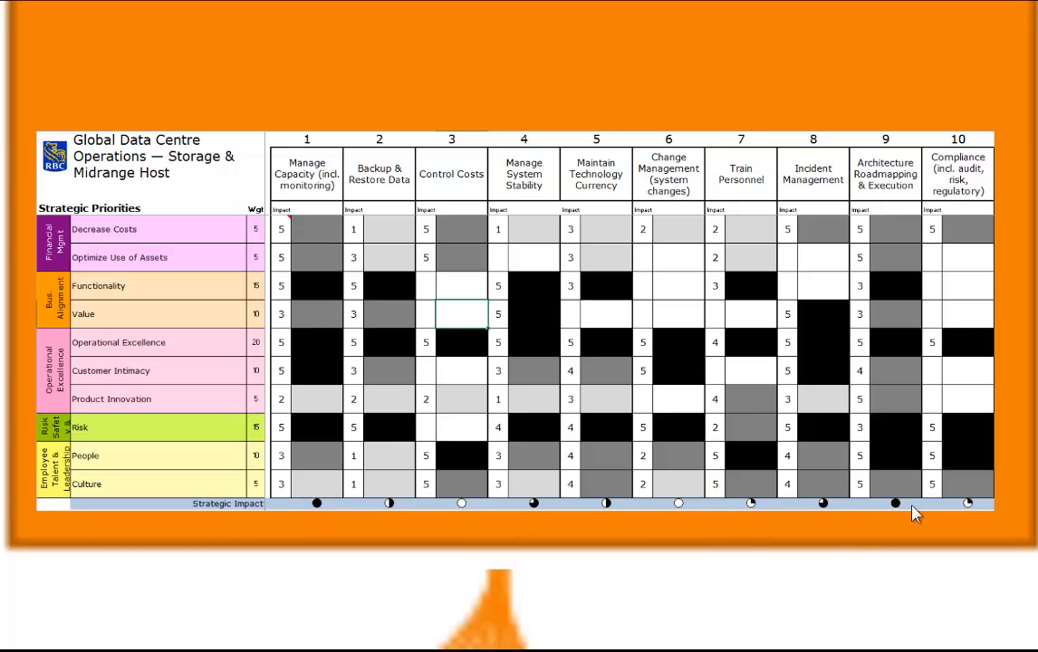
mouse_move(254, 380)
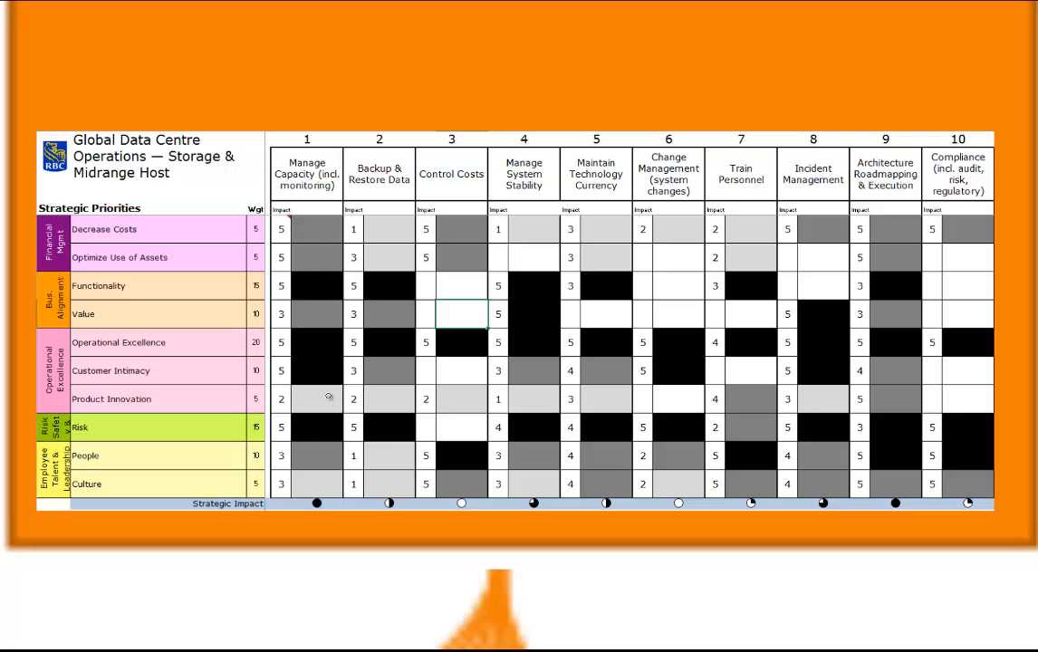
mouse_move(333, 406)
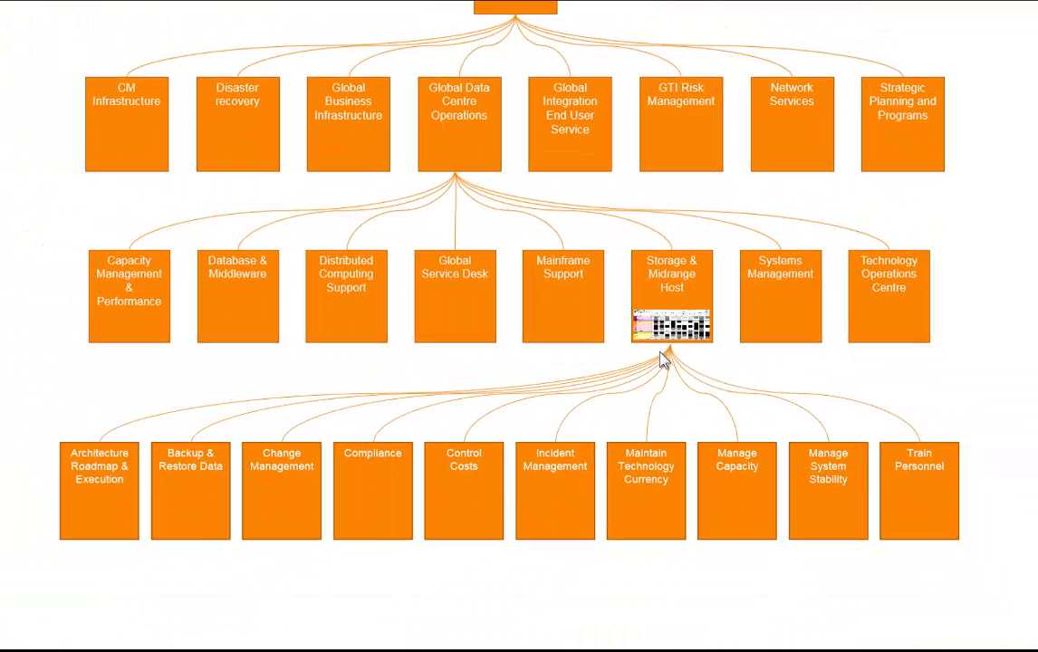
mouse_move(724, 346)
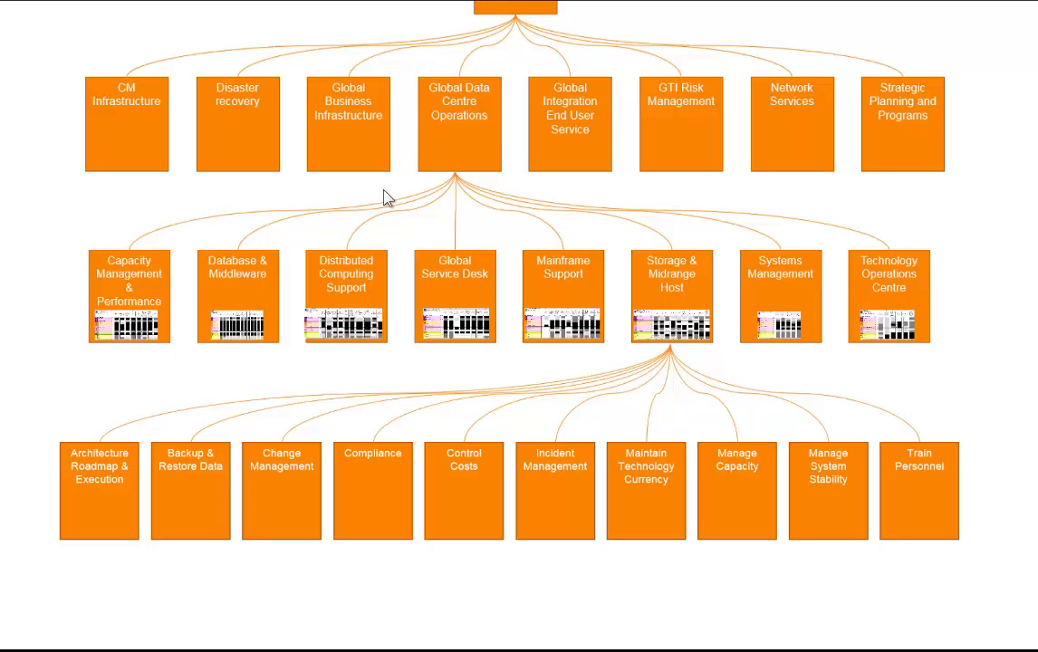
mouse_move(446, 152)
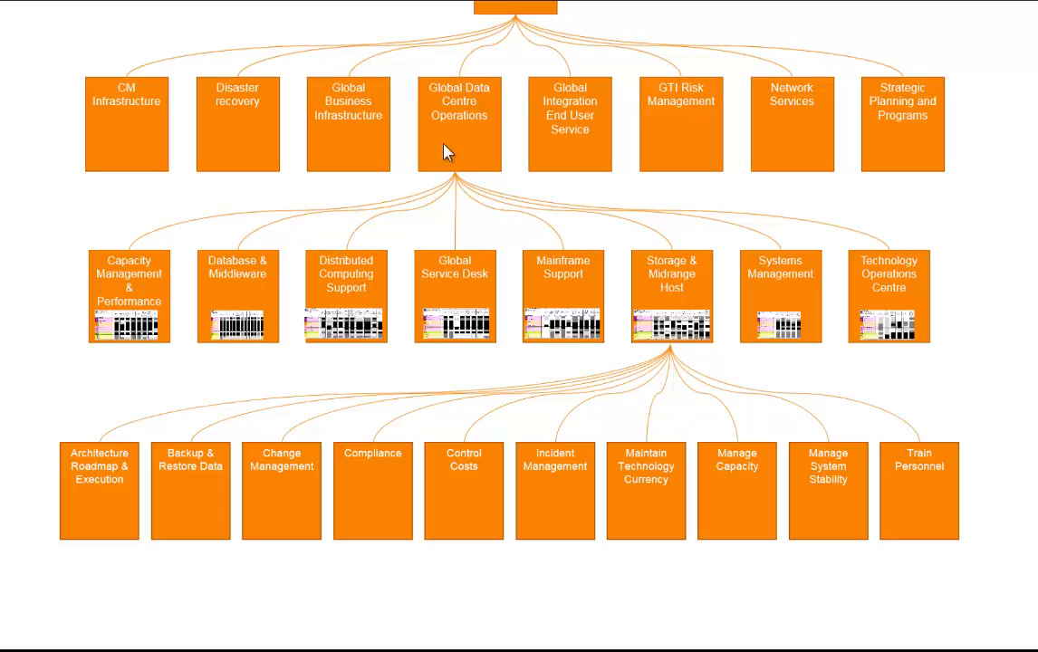
mouse_move(268, 305)
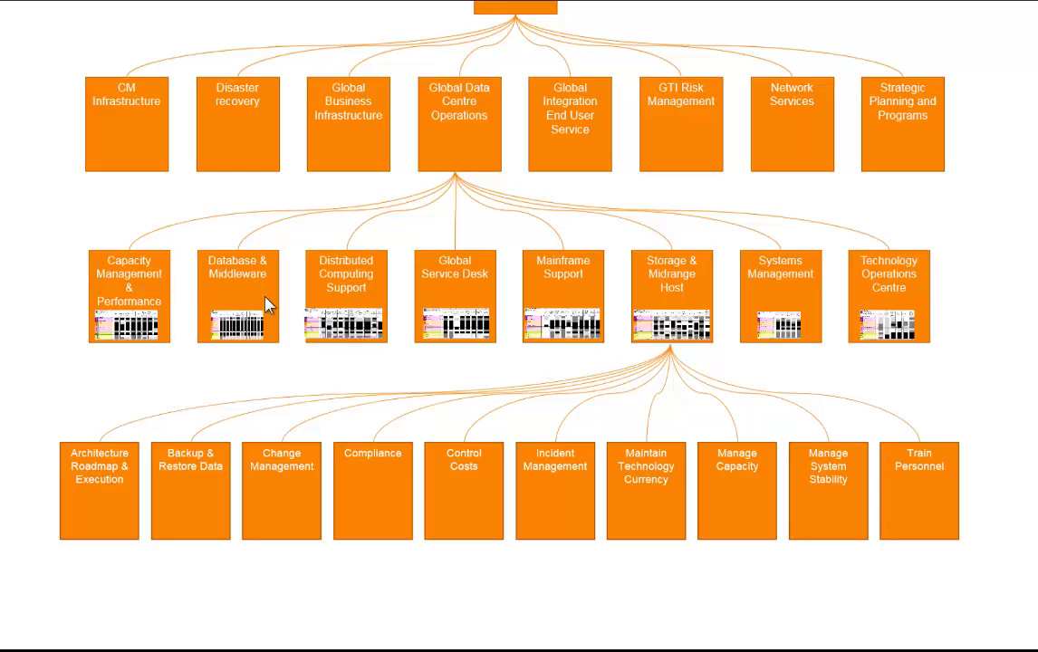
mouse_move(692, 309)
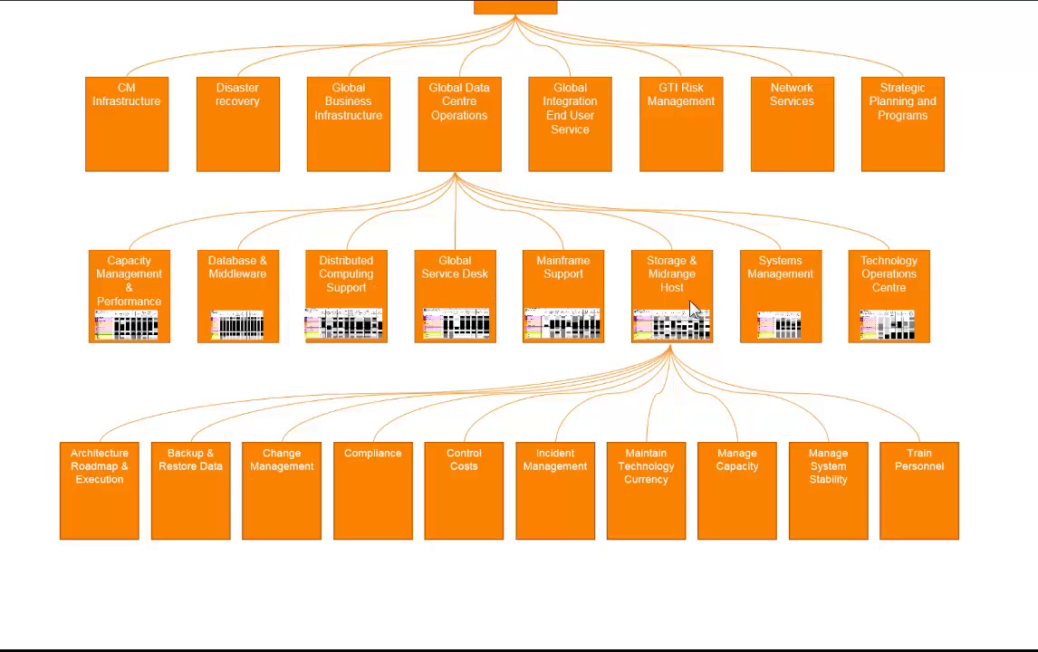
mouse_move(899, 292)
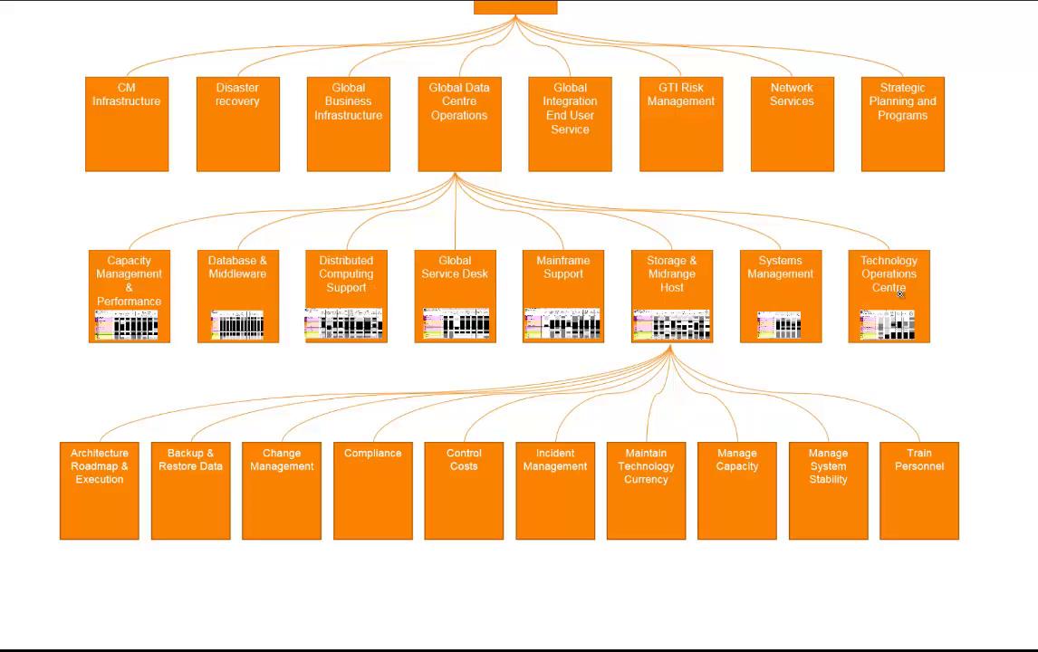
mouse_move(672, 457)
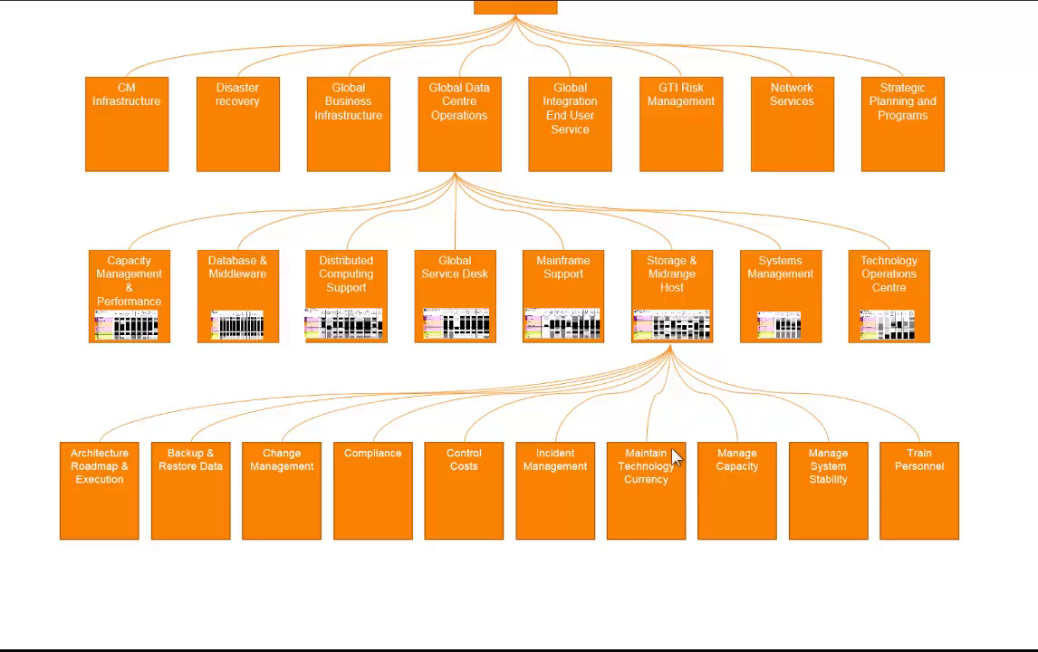
mouse_move(705, 326)
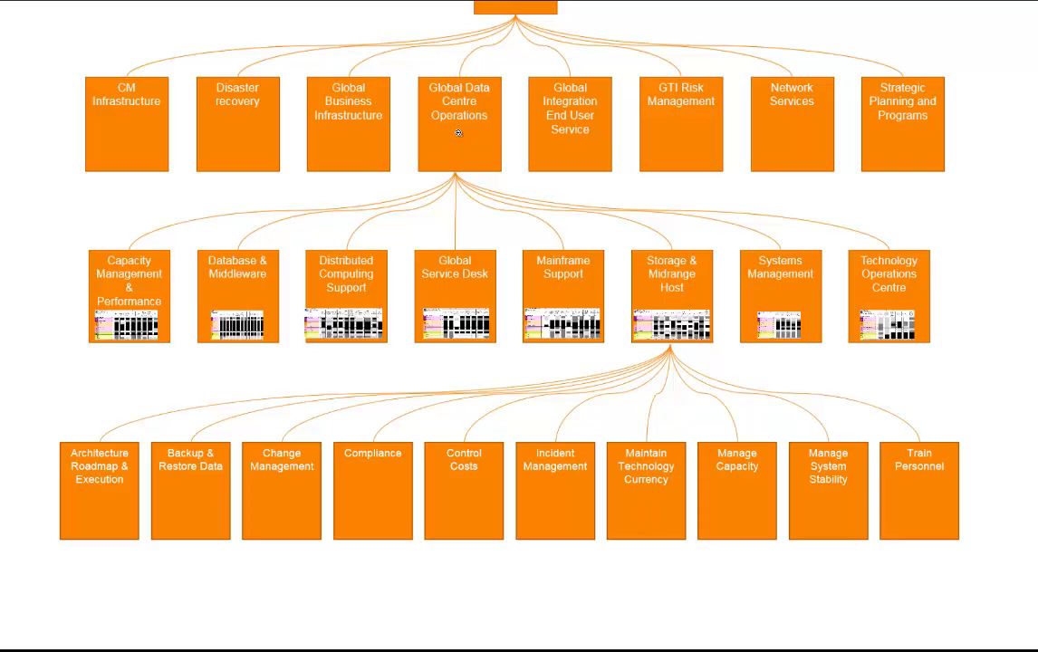
mouse_move(400, 114)
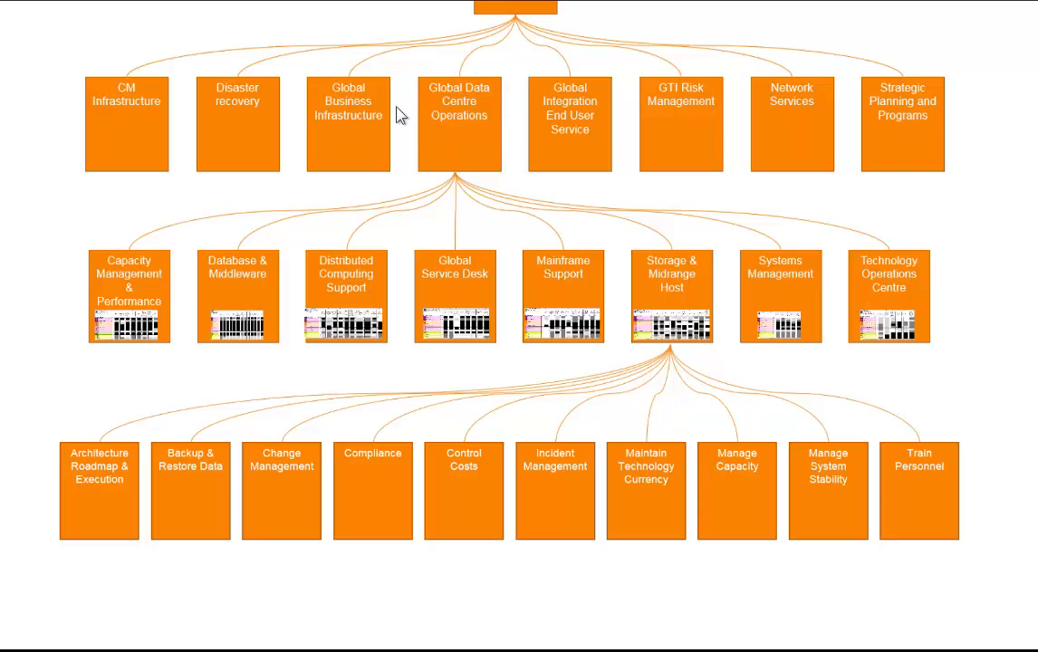
mouse_move(457, 145)
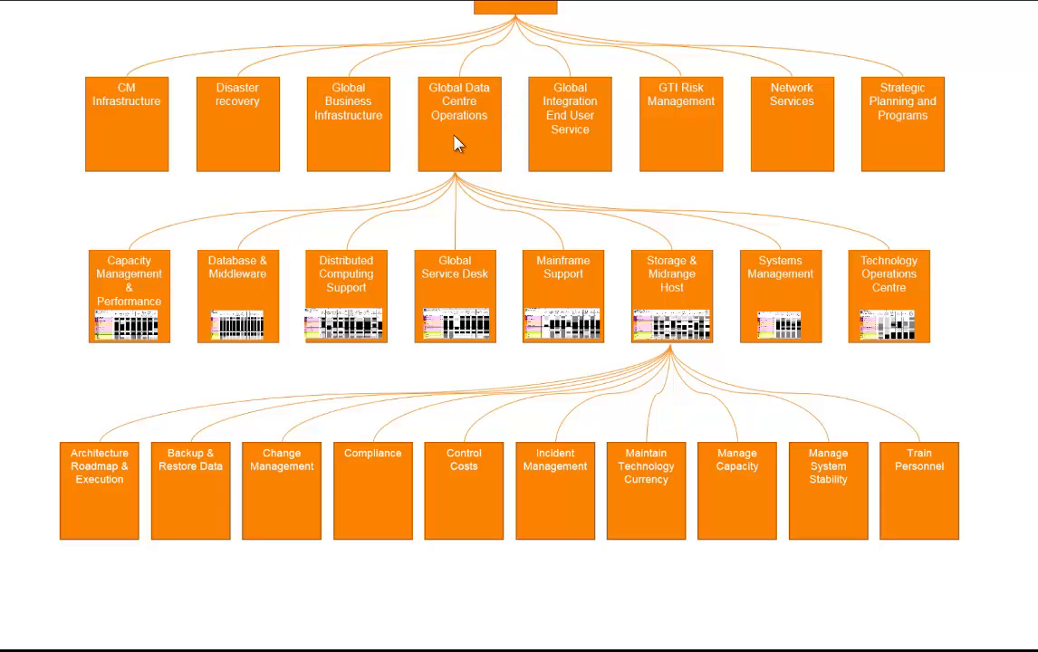
mouse_move(449, 148)
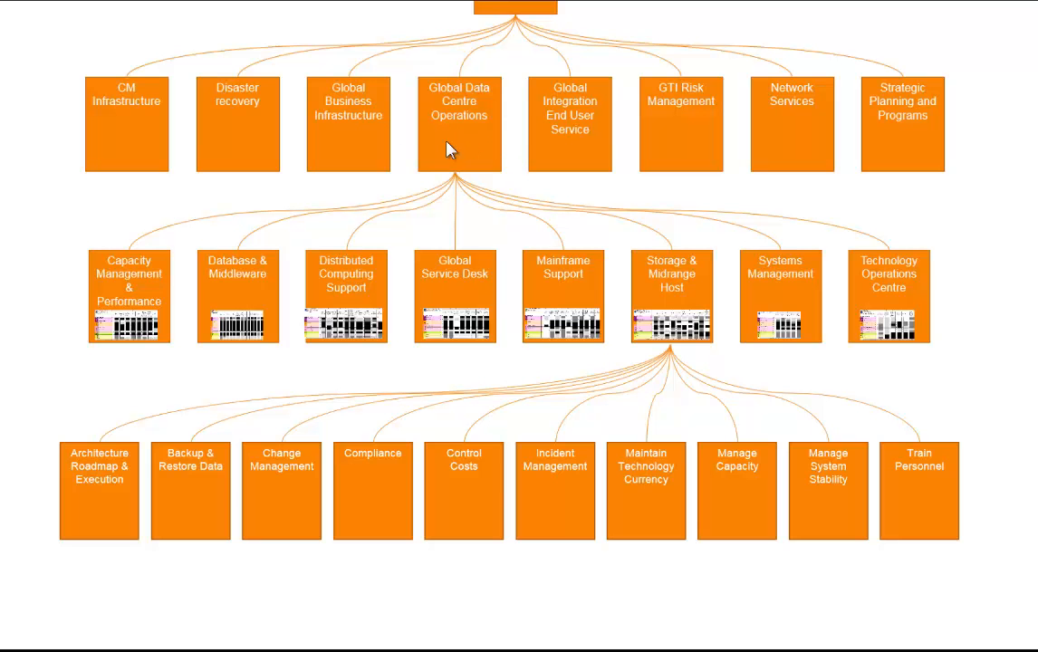
mouse_move(244, 430)
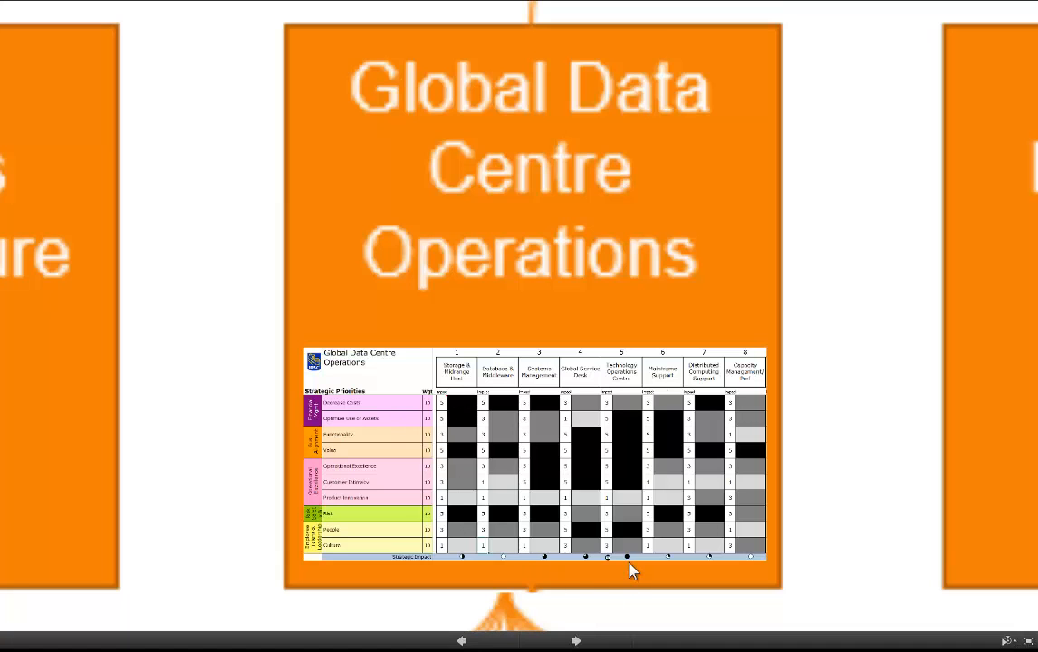
mouse_move(410, 504)
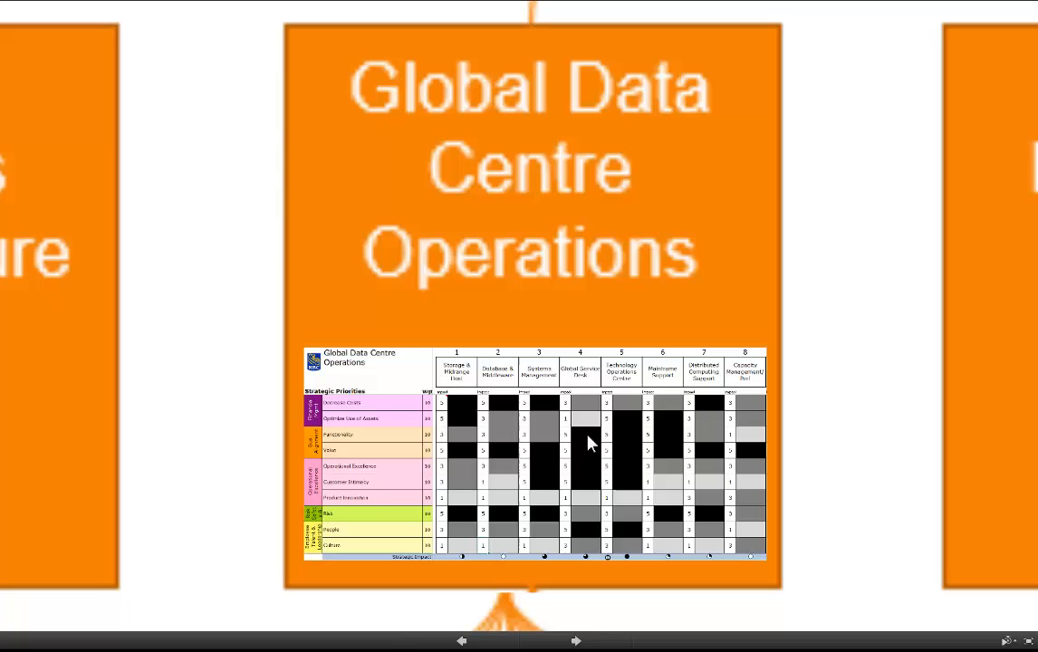
mouse_move(614, 406)
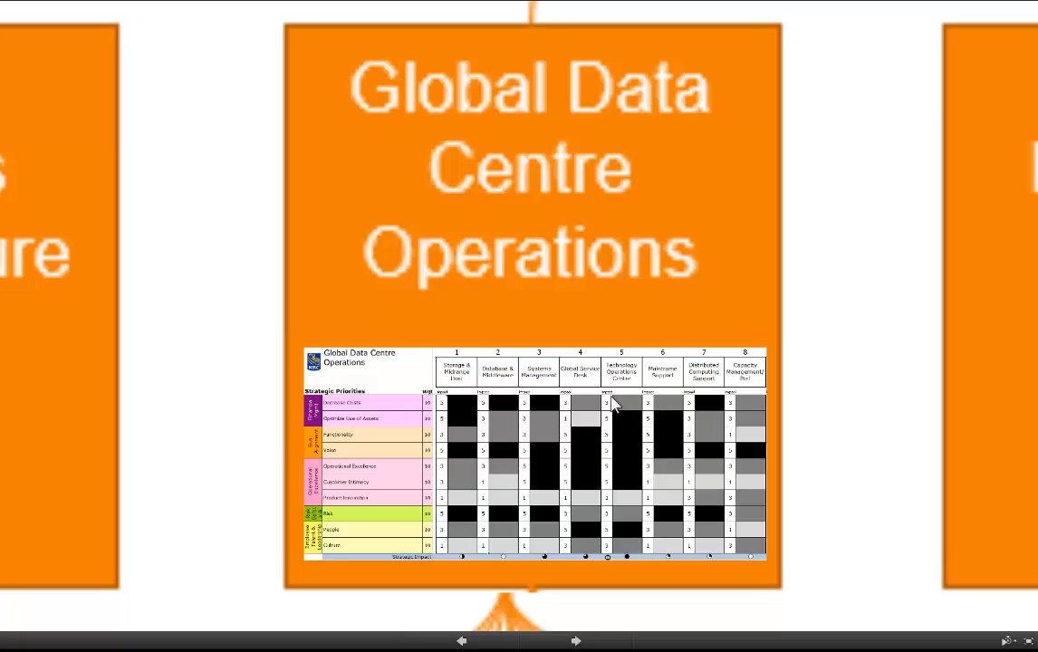
mouse_move(611, 568)
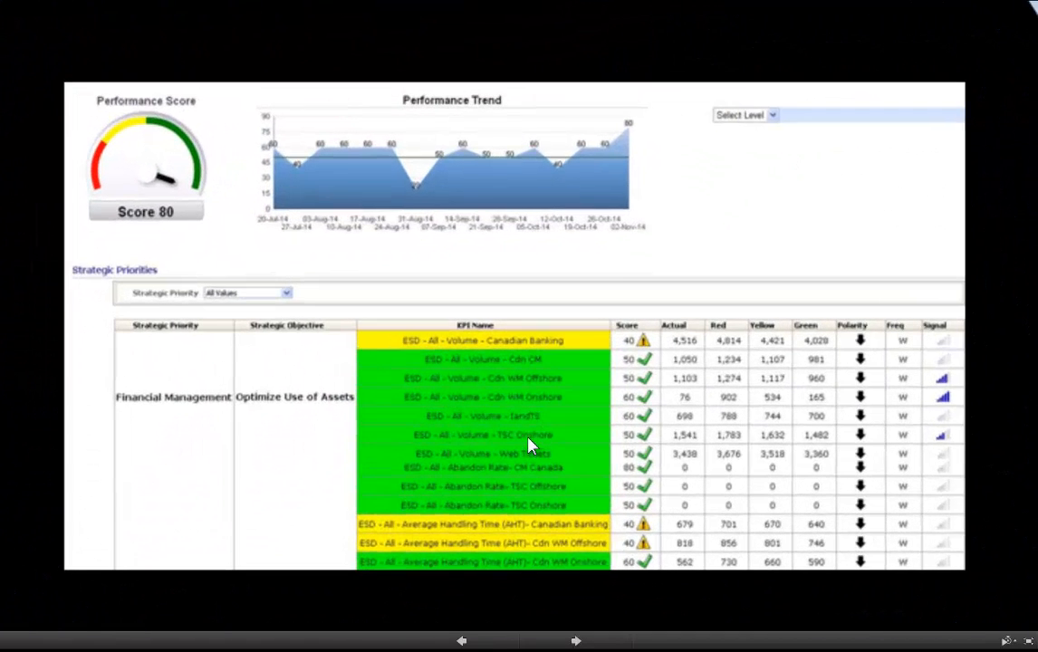
mouse_move(101, 136)
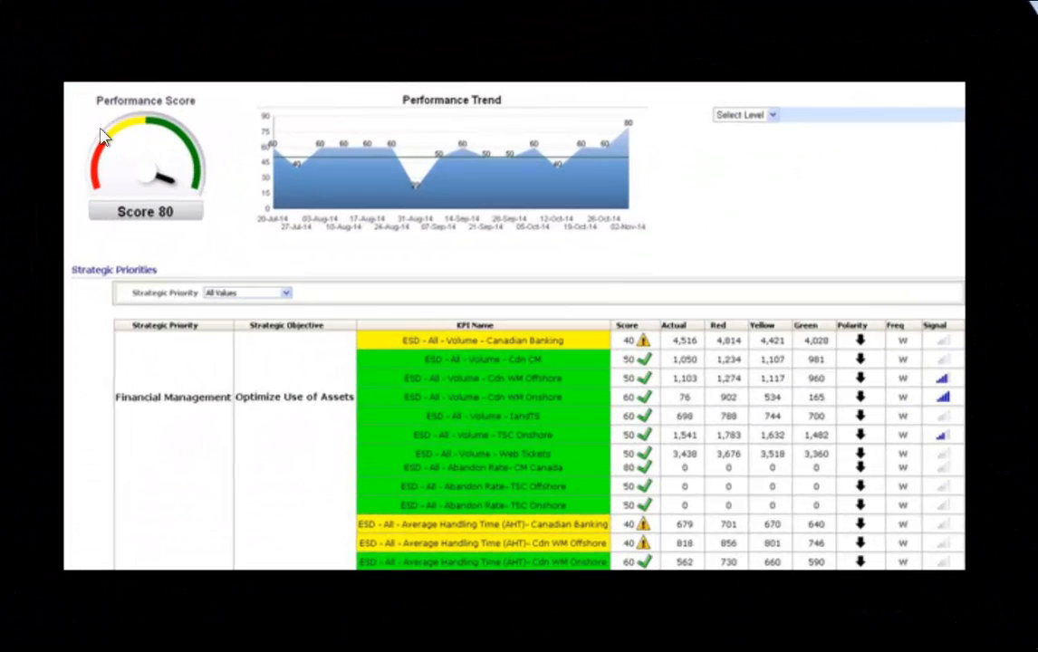
mouse_move(614, 172)
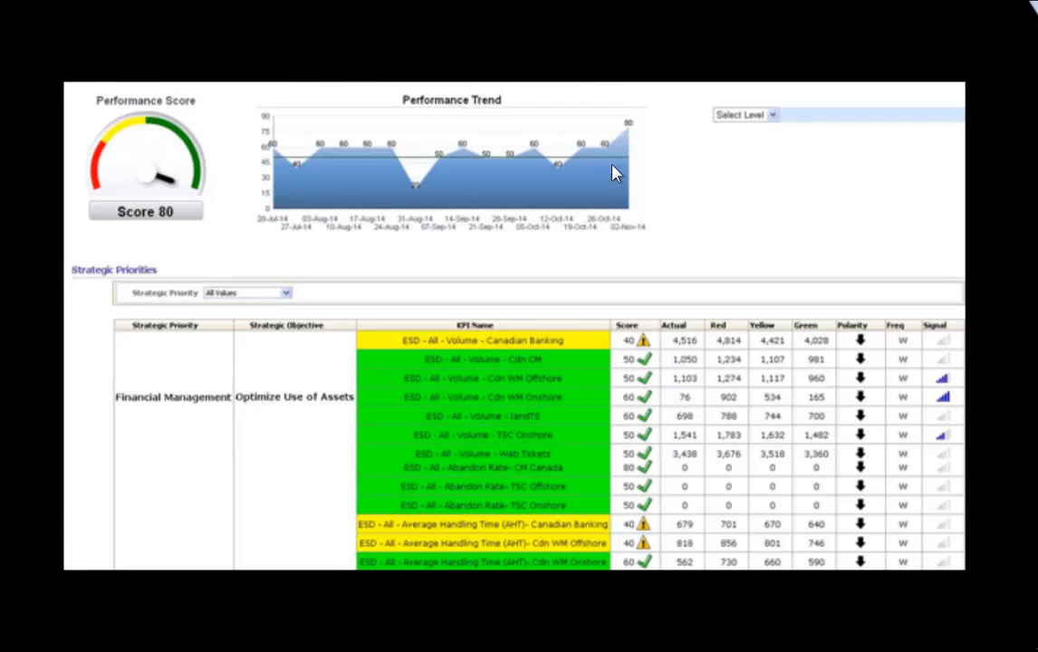
mouse_move(605, 505)
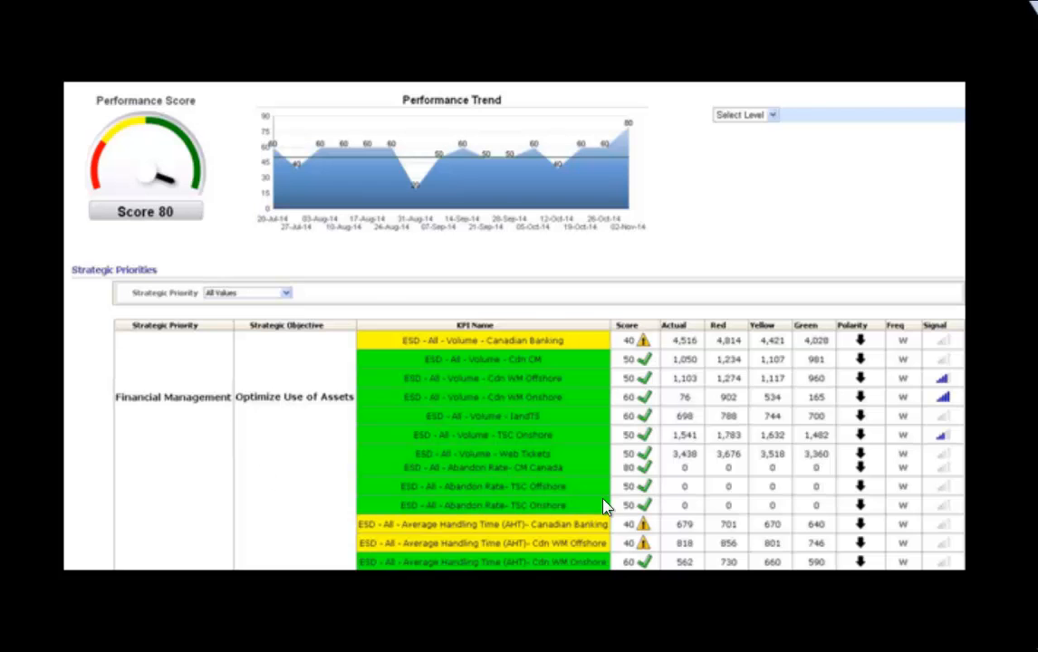
mouse_move(507, 185)
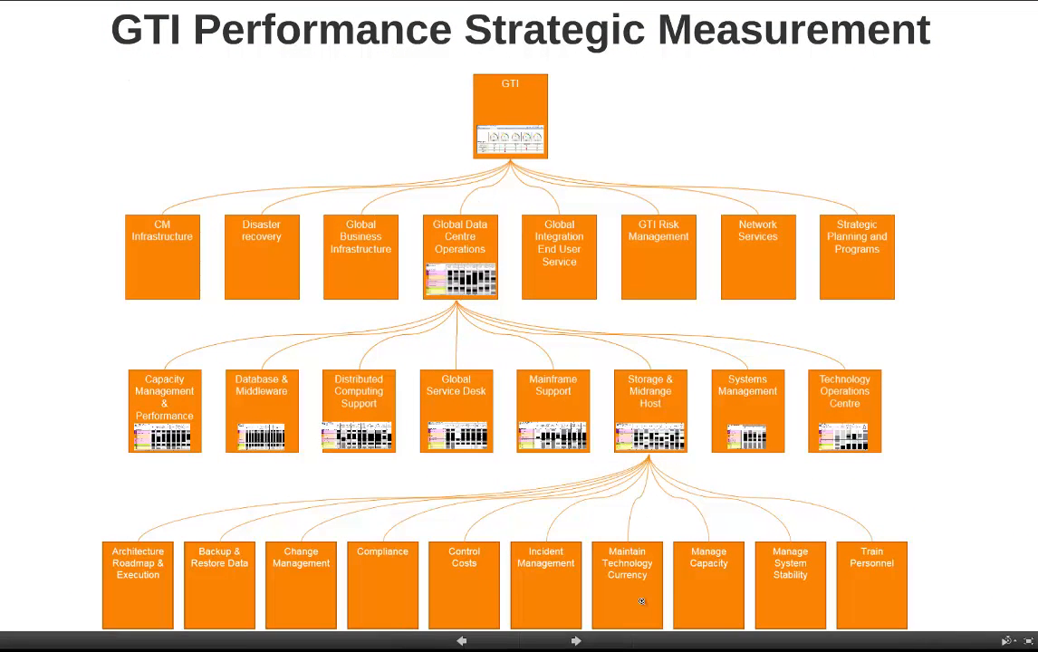
mouse_move(553, 526)
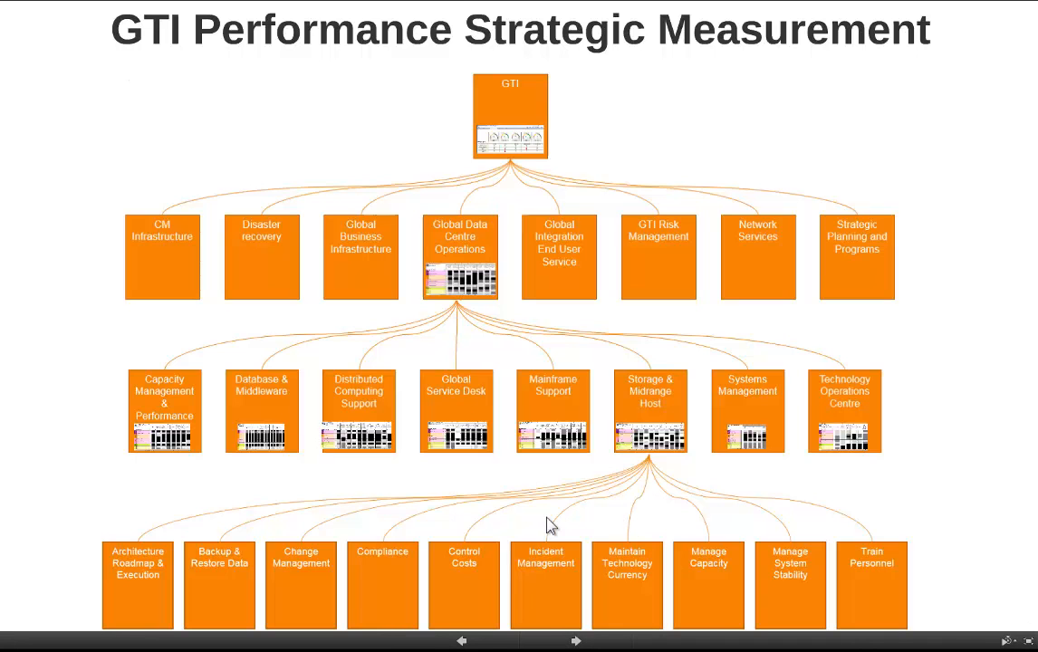
mouse_move(663, 410)
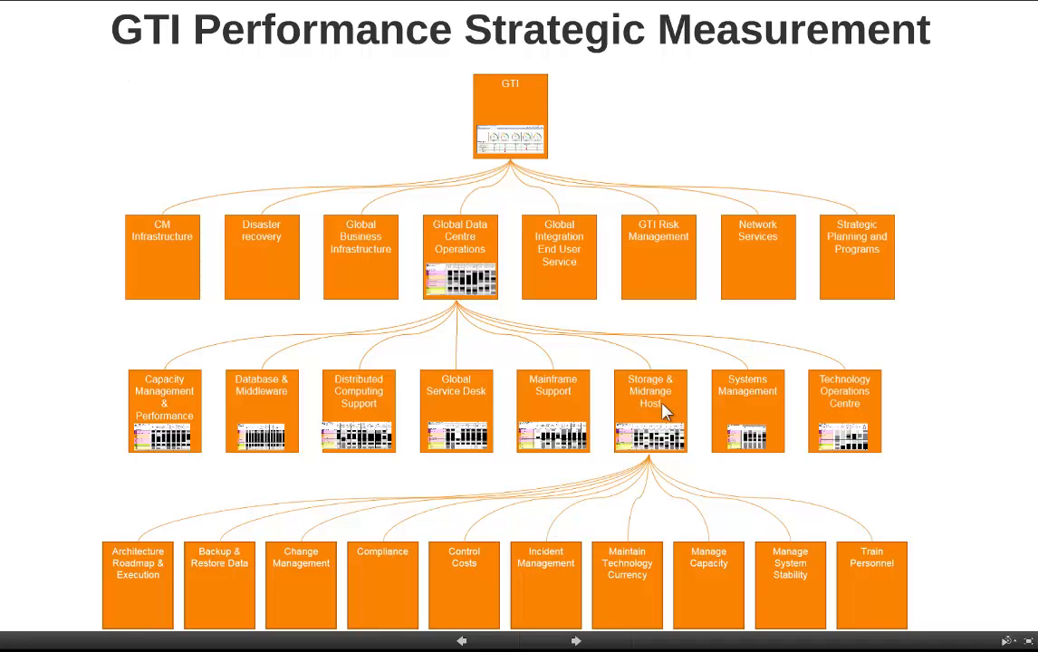
mouse_move(566, 134)
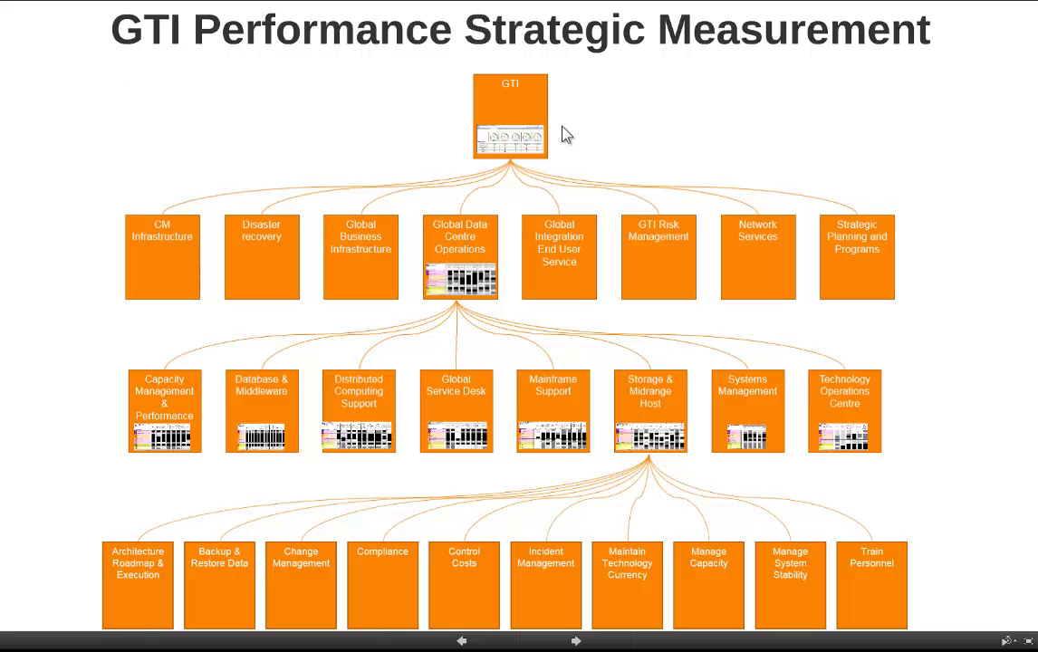